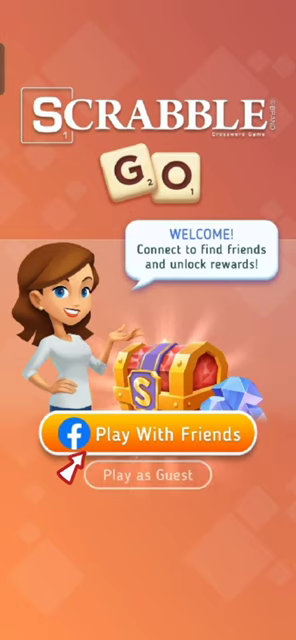
Sign up with the 'Play With Friends' Facebook button to reach the Welcome tutorial
click(150, 434)
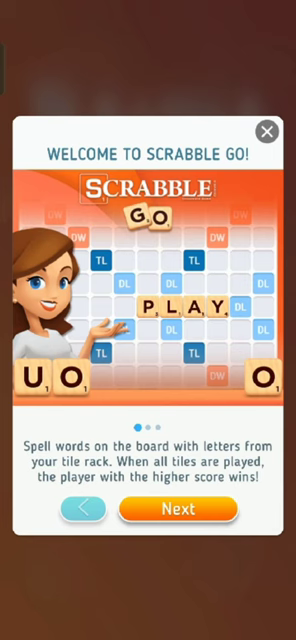
Close the Scrabble GO tutorial and exit the app to the home screen
click(267, 131)
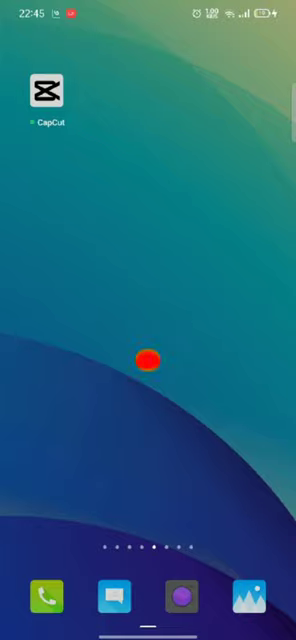
click(148, 358)
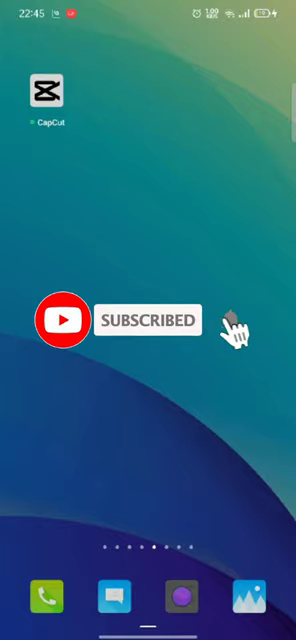